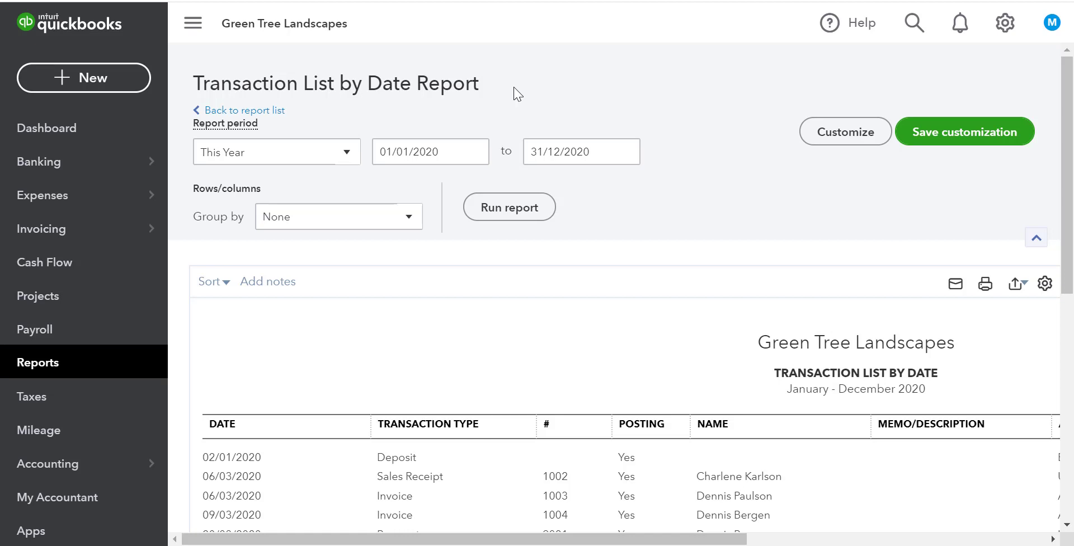
pyautogui.moveTo(297, 129)
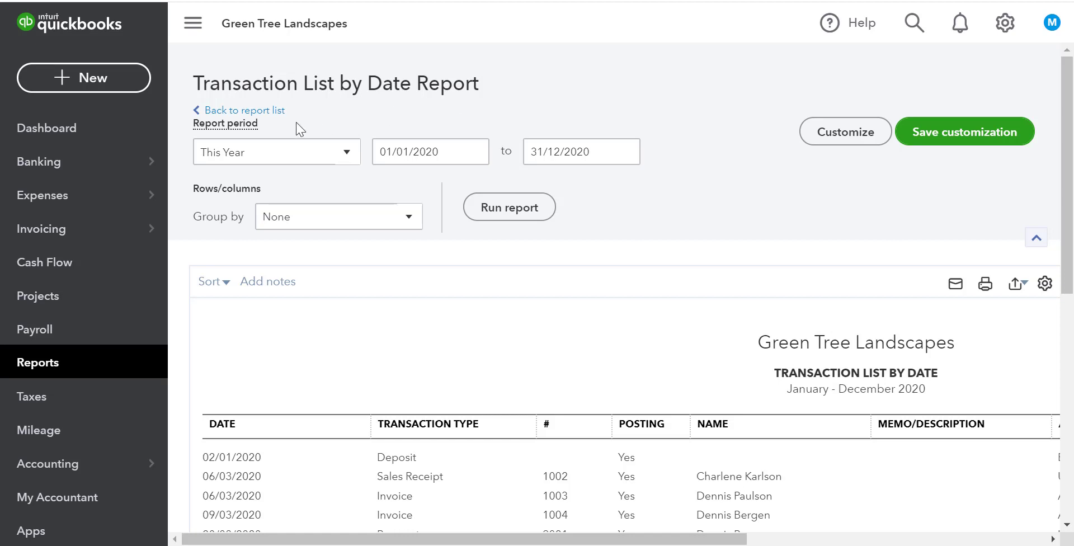
pyautogui.moveTo(348, 160)
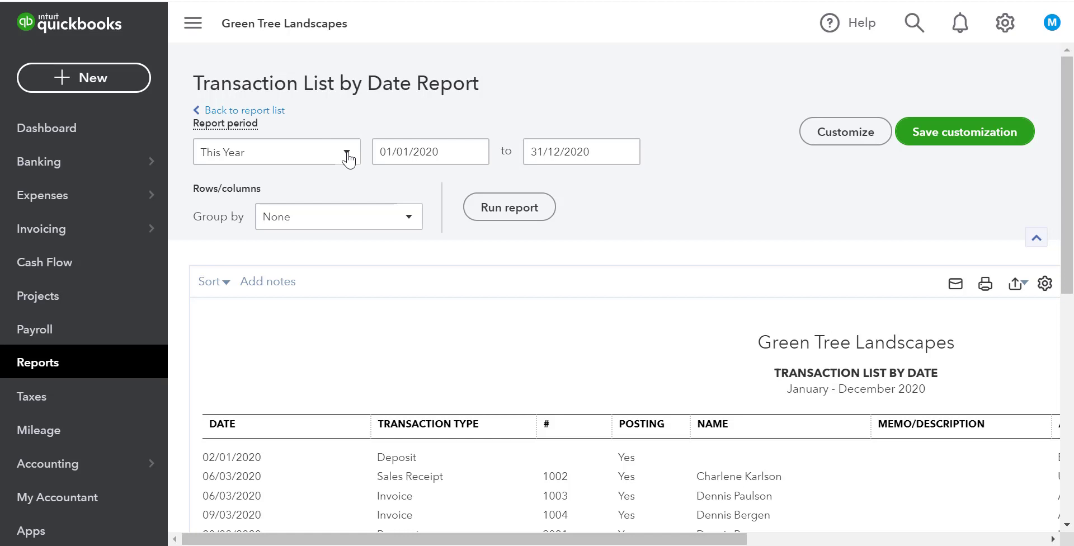
# Step: Review the report period list and keep it at This Year
pyautogui.click(276, 151)
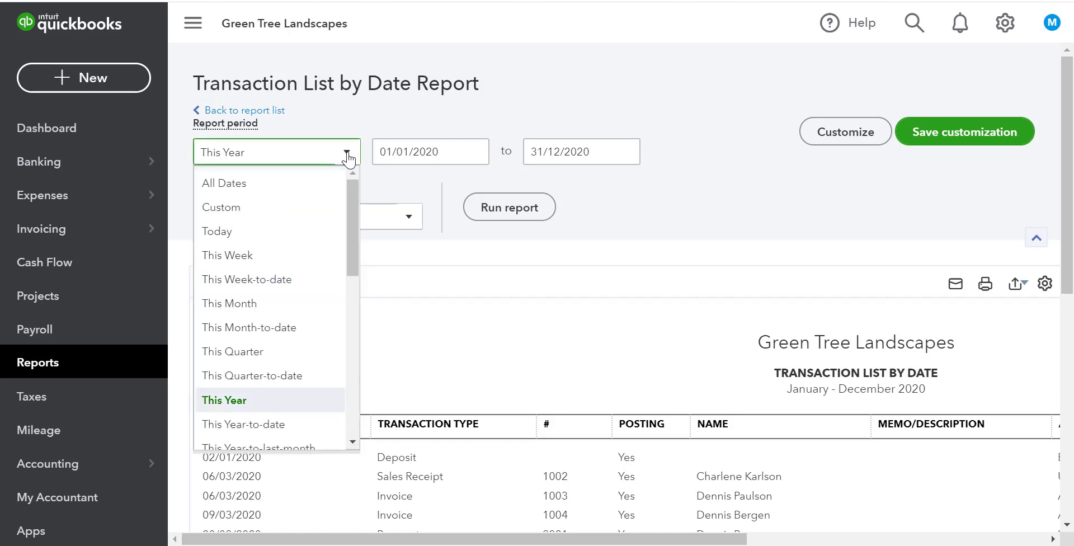
pyautogui.click(223, 400)
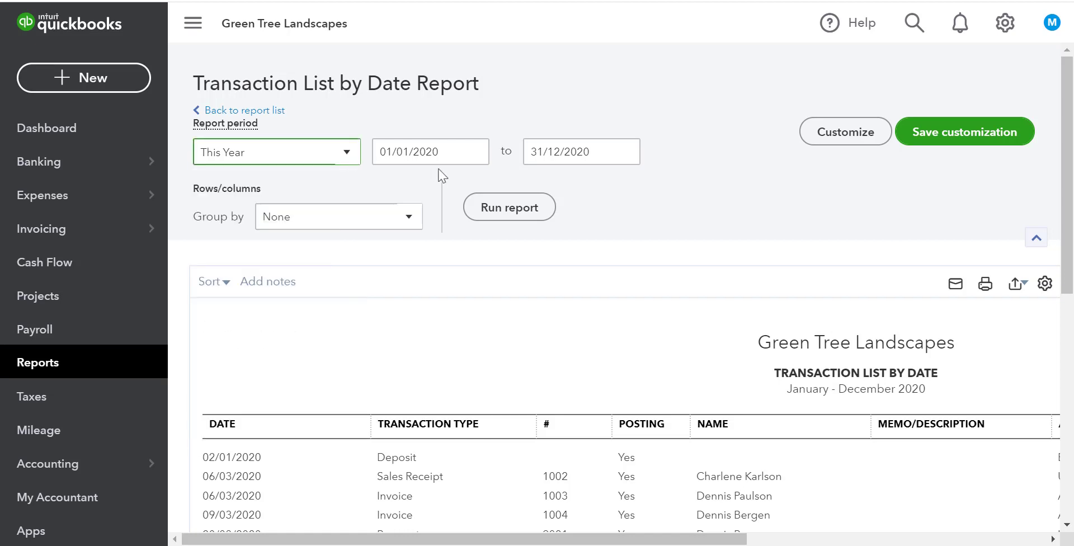
pyautogui.moveTo(475, 180)
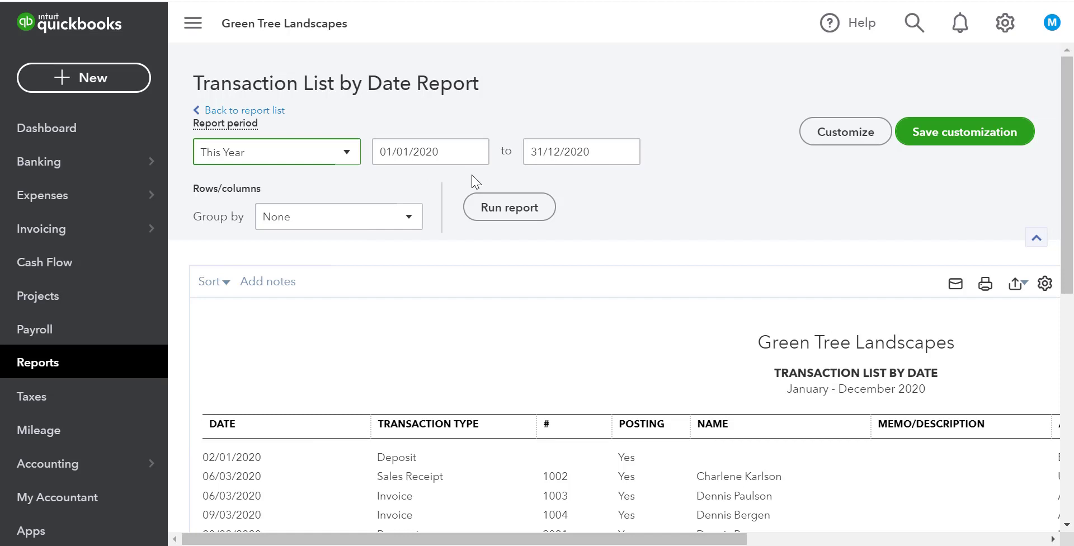
pyautogui.scroll(-3)
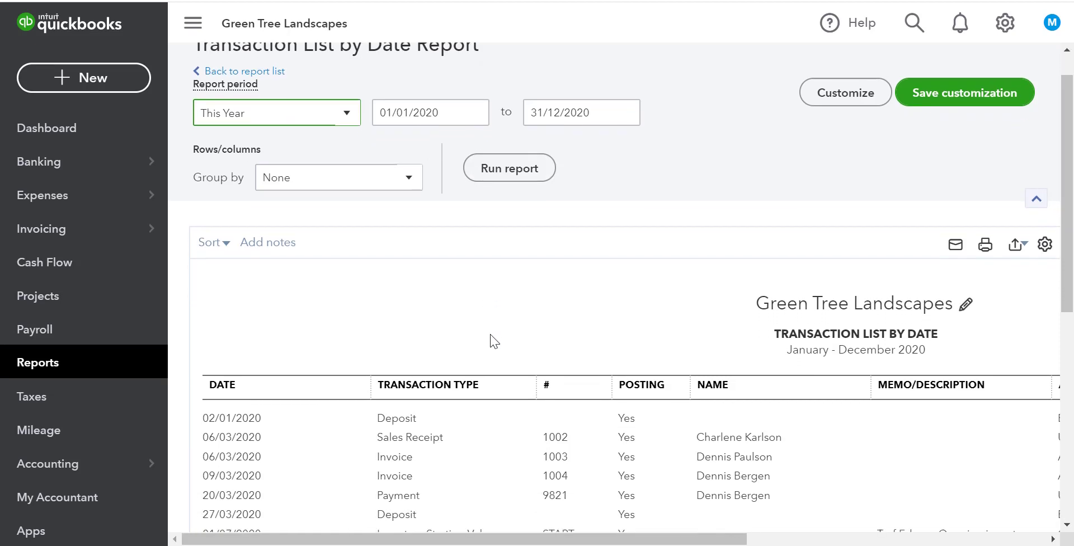
pyautogui.hscroll(3)
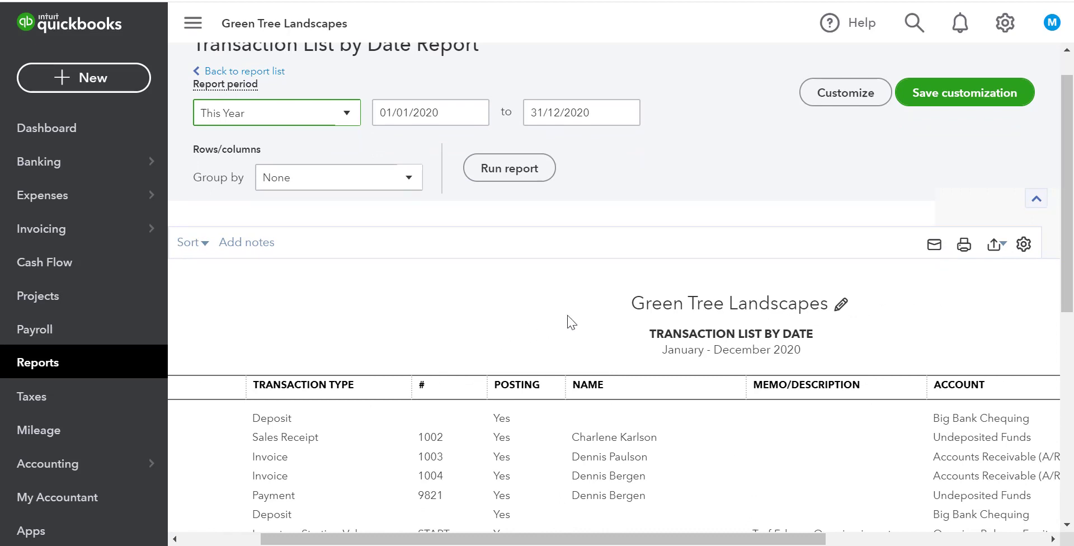
pyautogui.moveTo(609, 310)
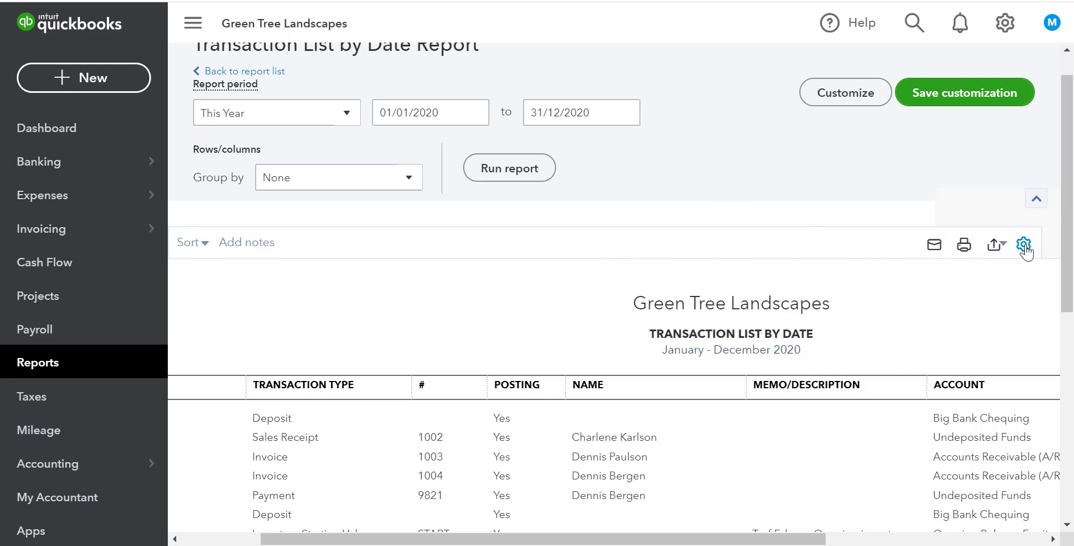
# Step: Remove the Posting, Split and Memo/Description columns from the report via the gear options
pyautogui.click(1024, 245)
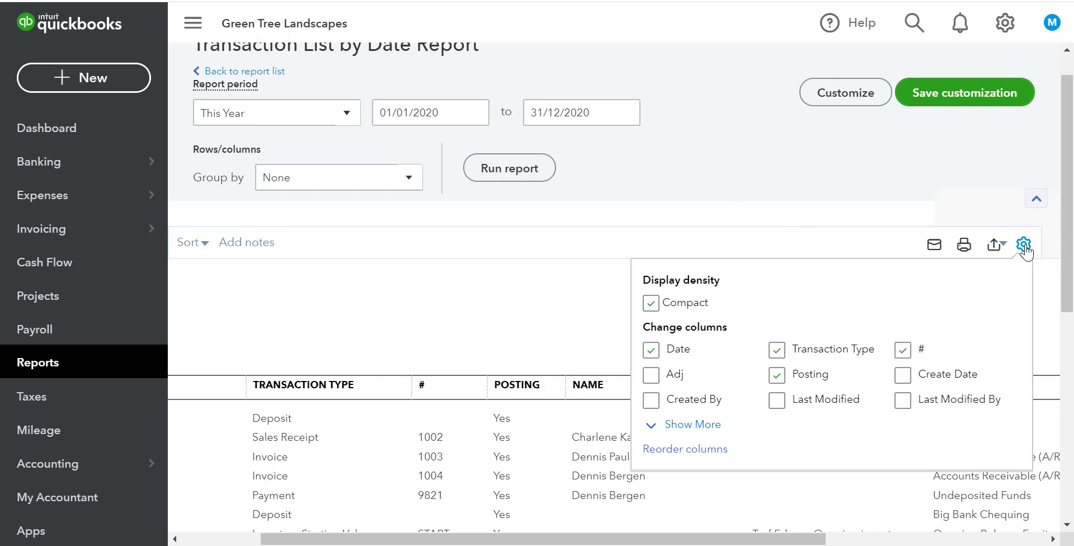
pyautogui.moveTo(856, 291)
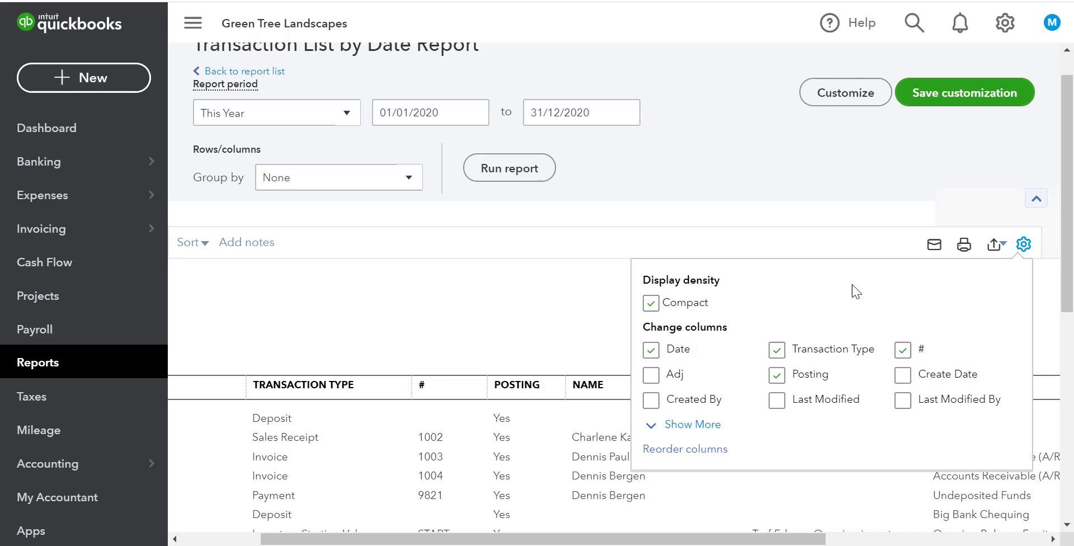
pyautogui.click(776, 373)
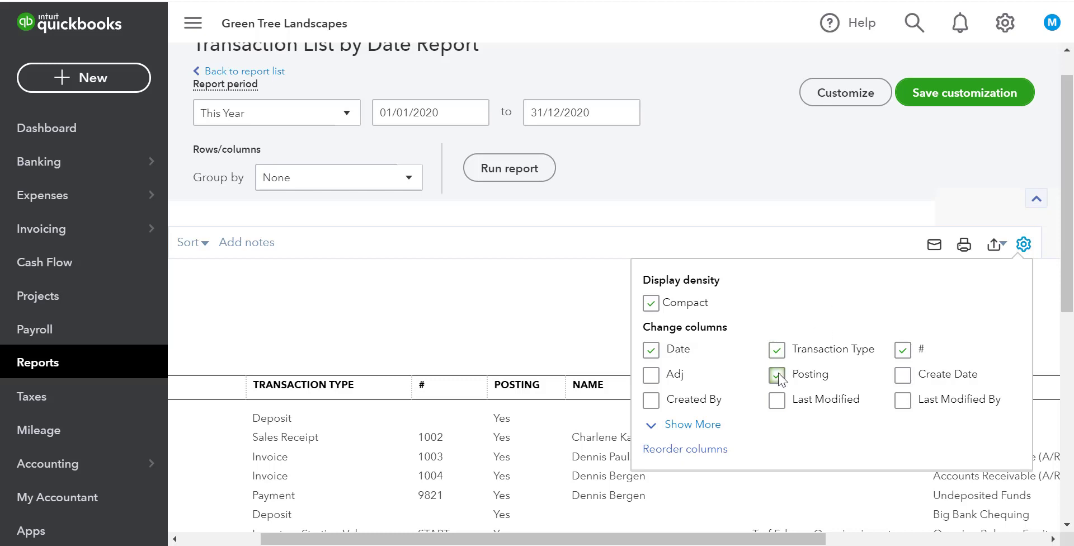
pyautogui.click(776, 374)
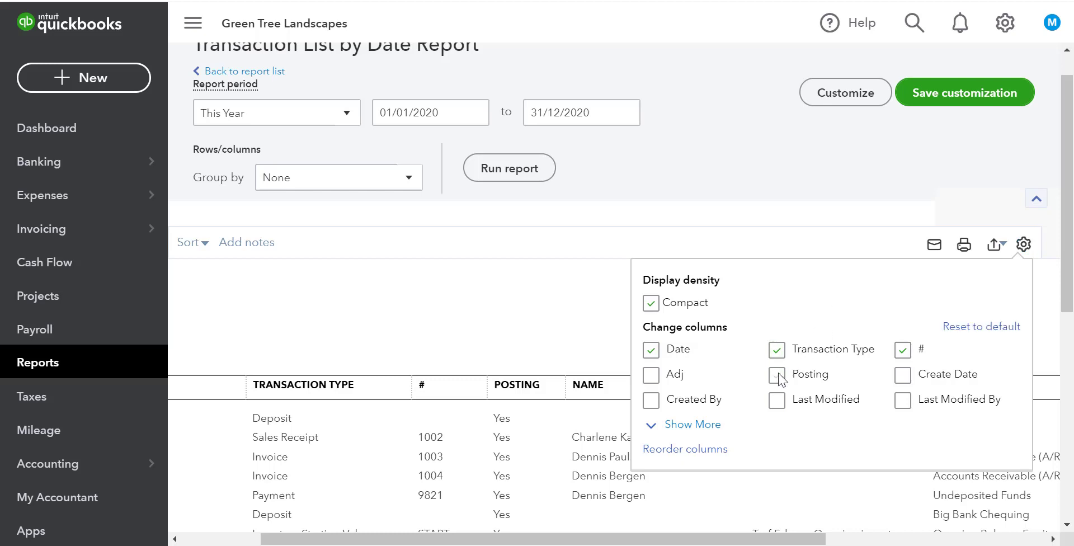
pyautogui.click(777, 374)
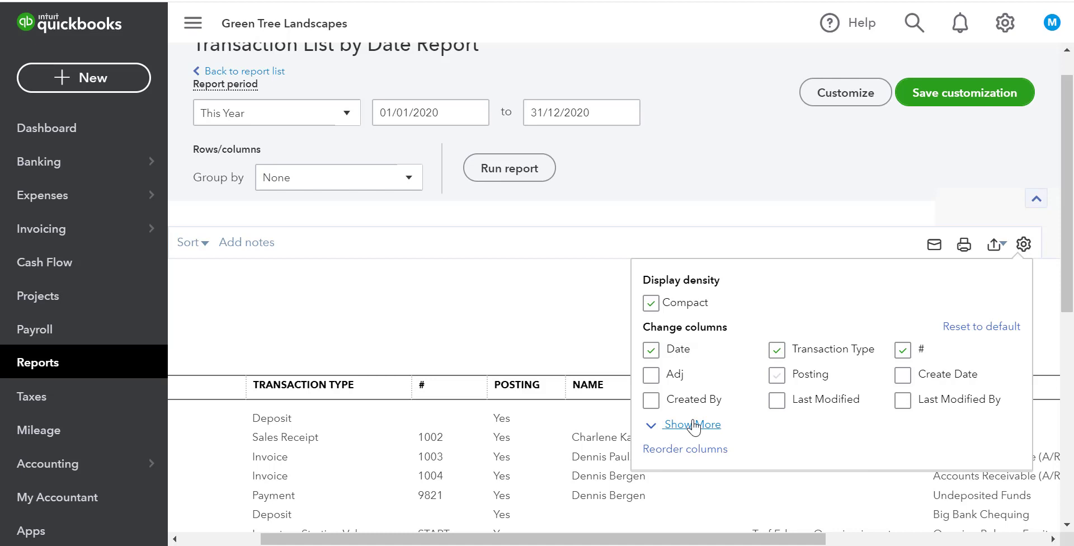
pyautogui.click(692, 425)
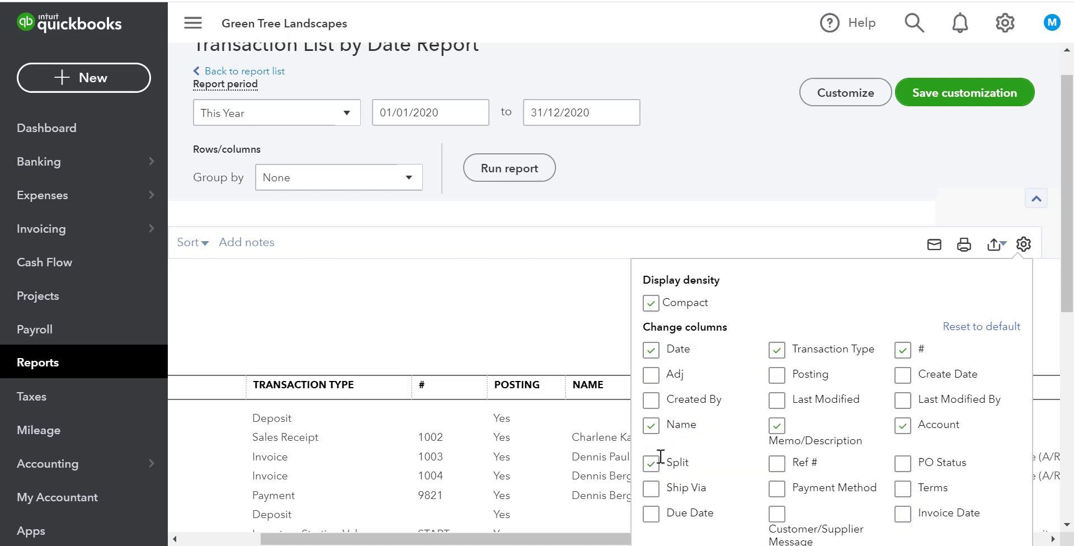
pyautogui.click(777, 425)
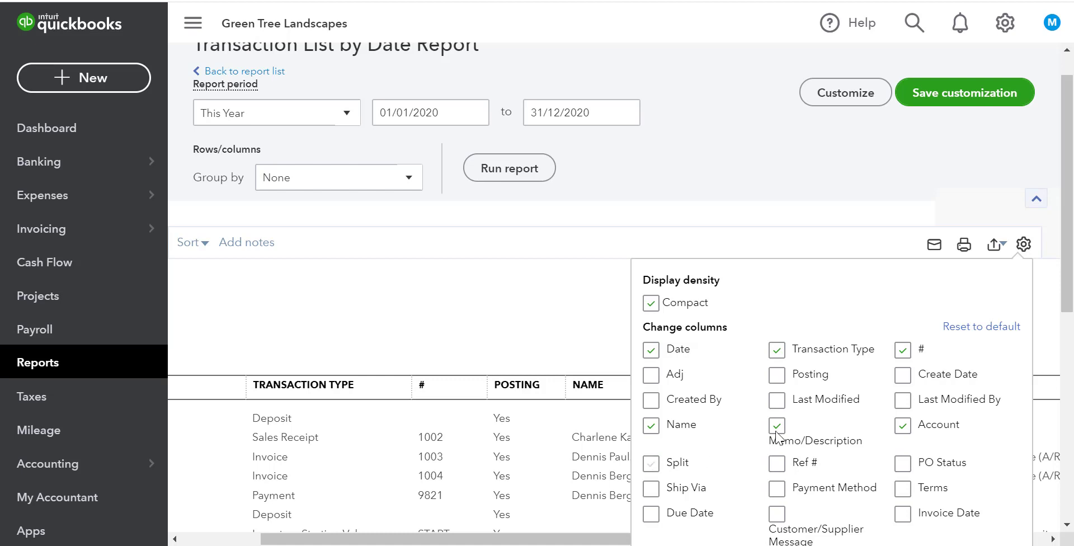
pyautogui.click(777, 425)
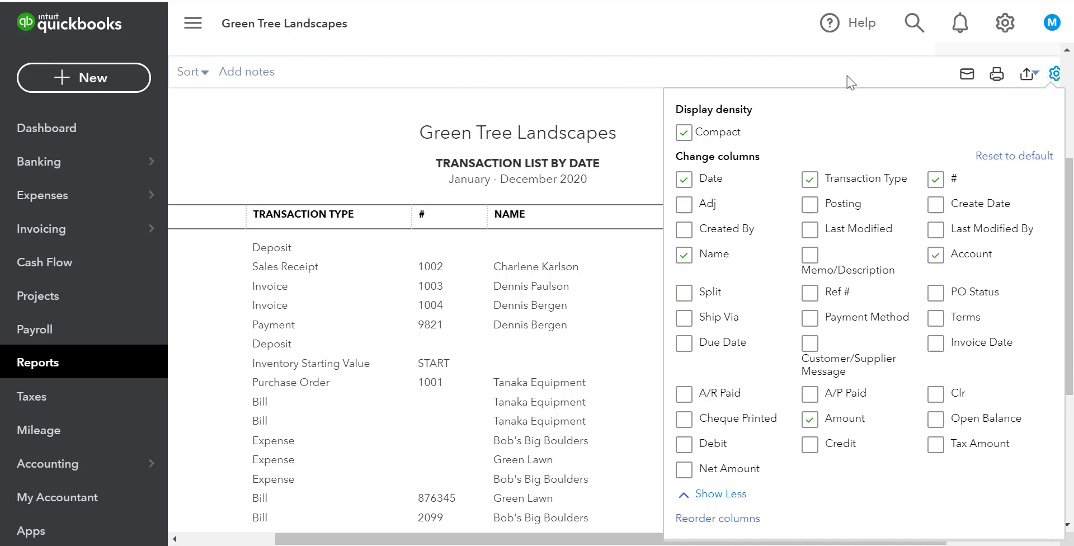
pyautogui.click(1055, 74)
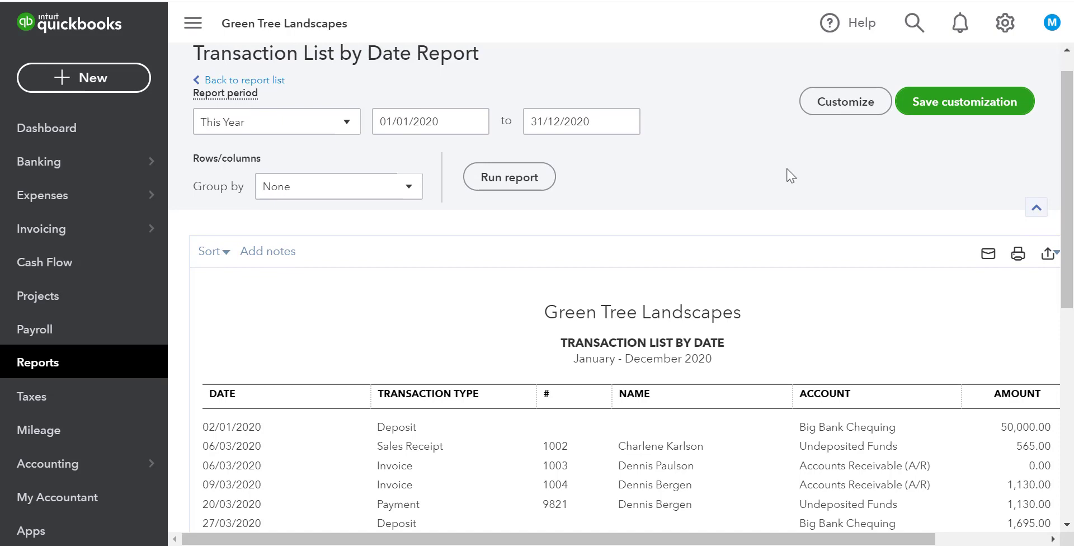
# Step: Bring up the Customize report settings for the transaction list
pyautogui.click(846, 102)
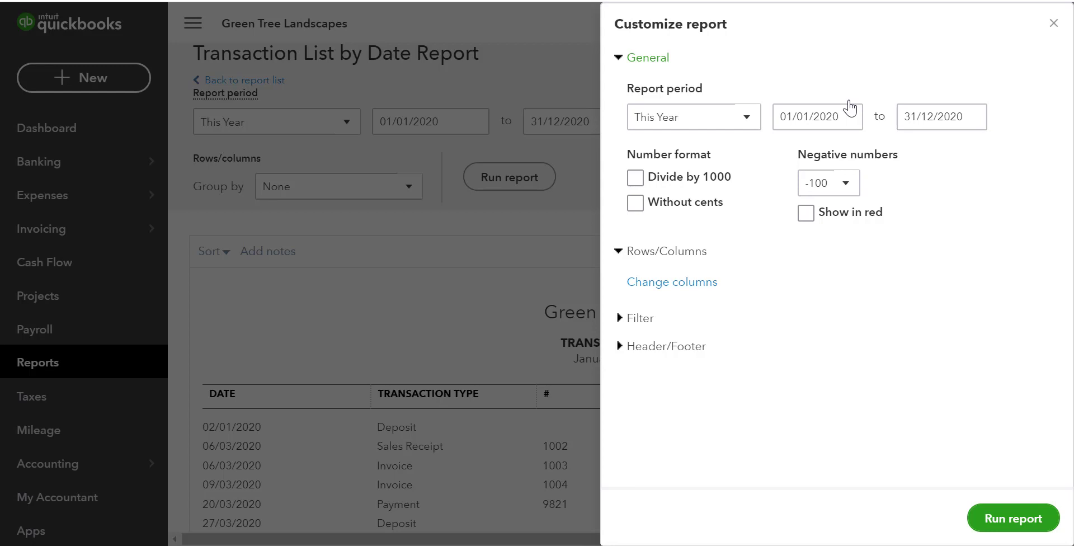
pyautogui.moveTo(689, 69)
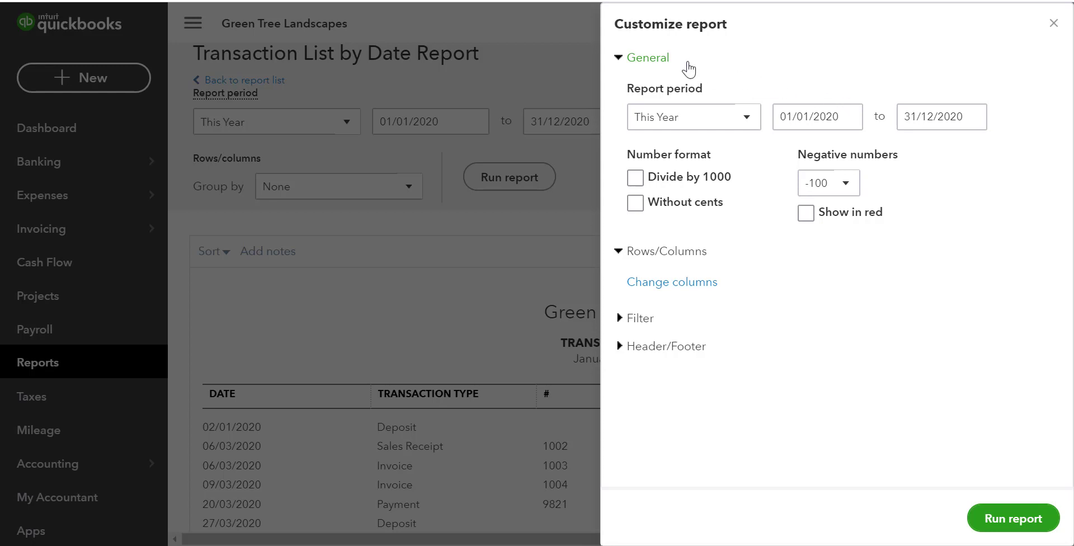
pyautogui.moveTo(718, 90)
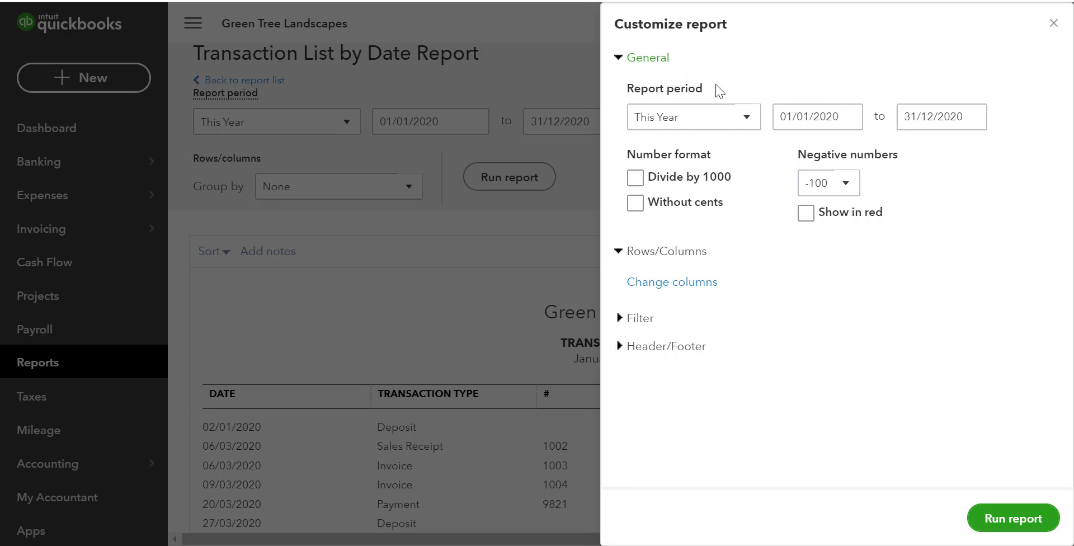
pyautogui.moveTo(721, 99)
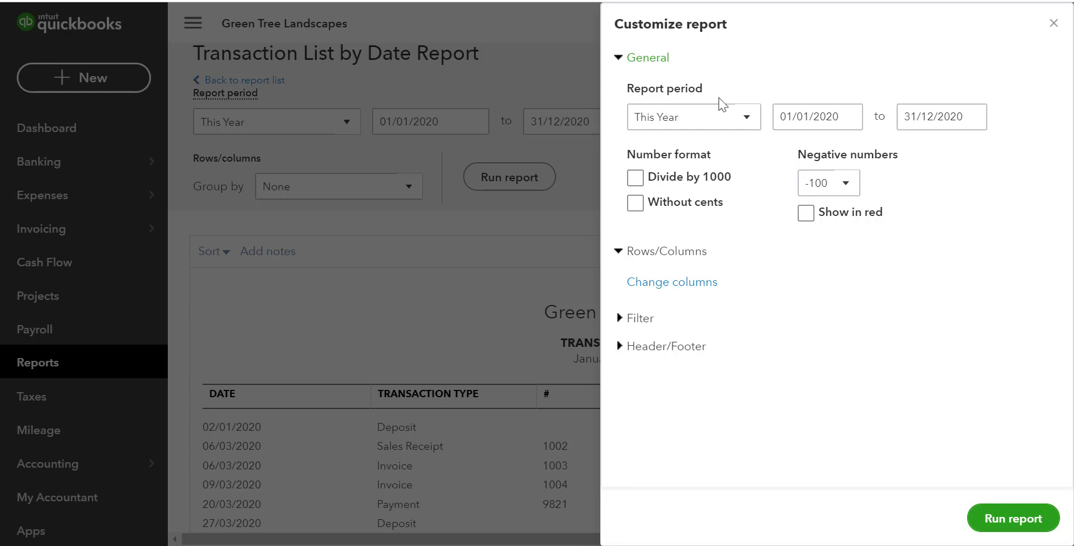
pyautogui.moveTo(736, 165)
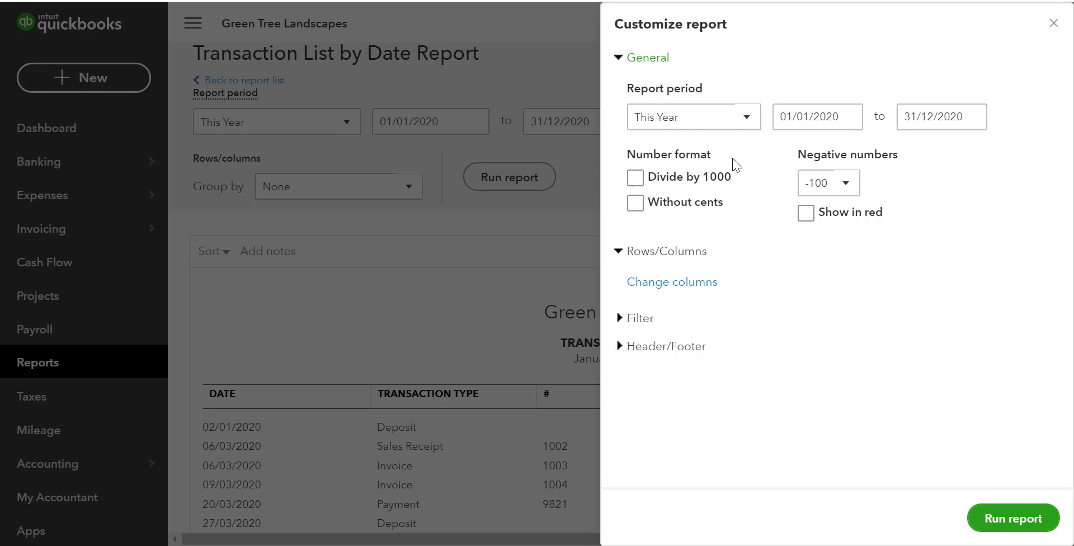
pyautogui.moveTo(717, 259)
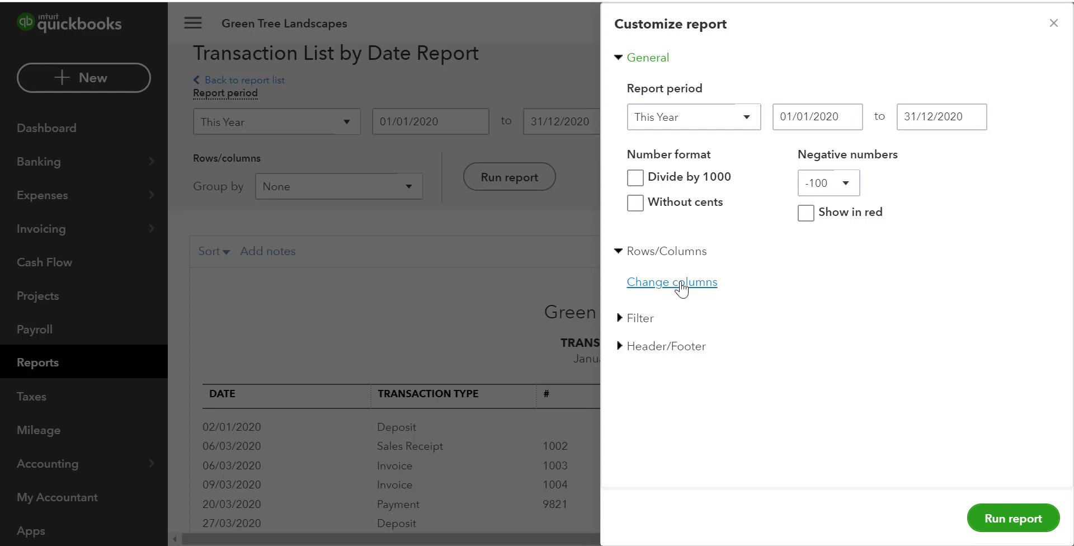
# Step: In Rows/Columns, add Last Modified as a seventh report column after Amount
pyautogui.click(672, 282)
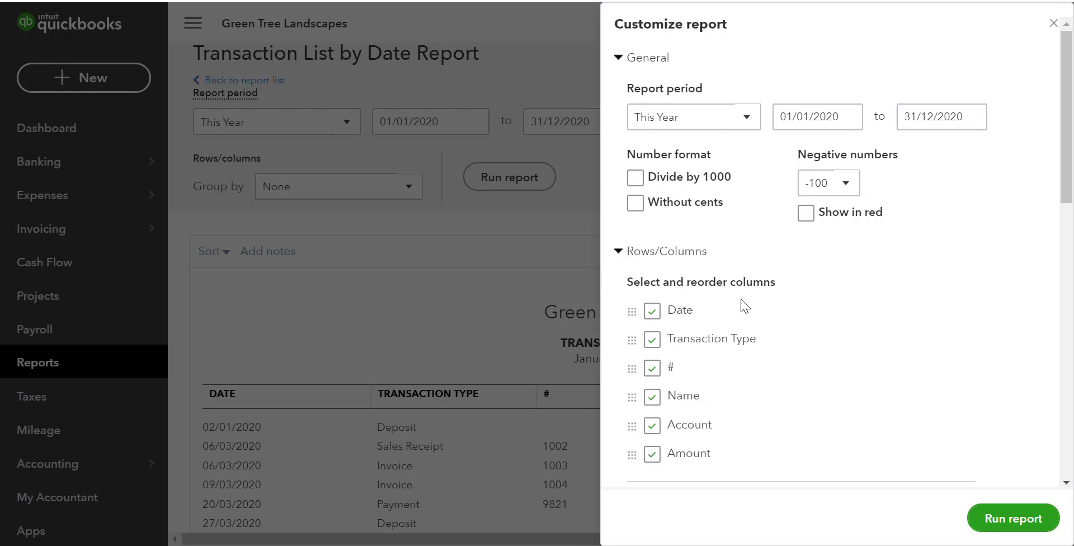
pyautogui.scroll(-3)
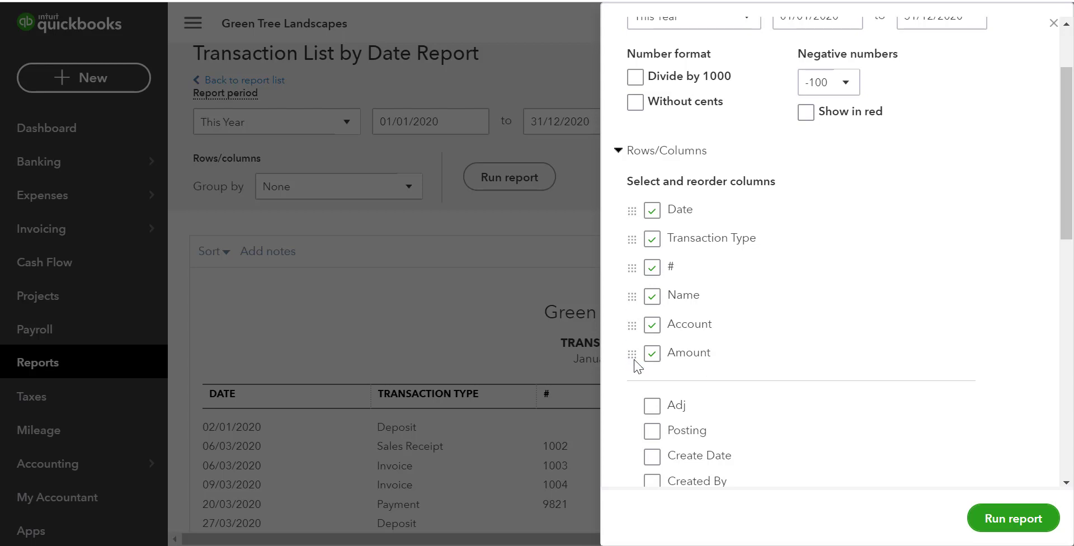
pyautogui.scroll(-3)
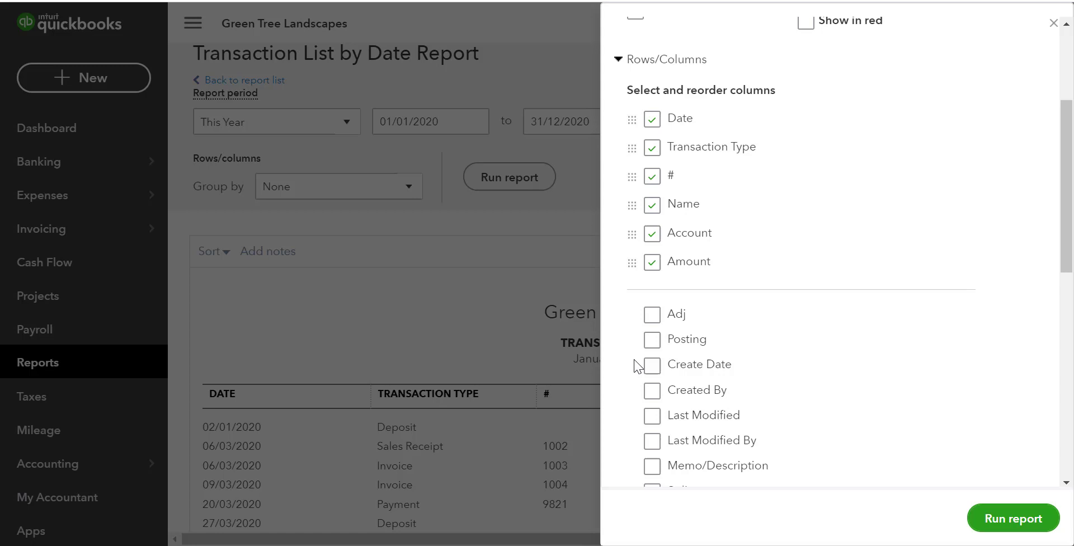
pyautogui.scroll(-3)
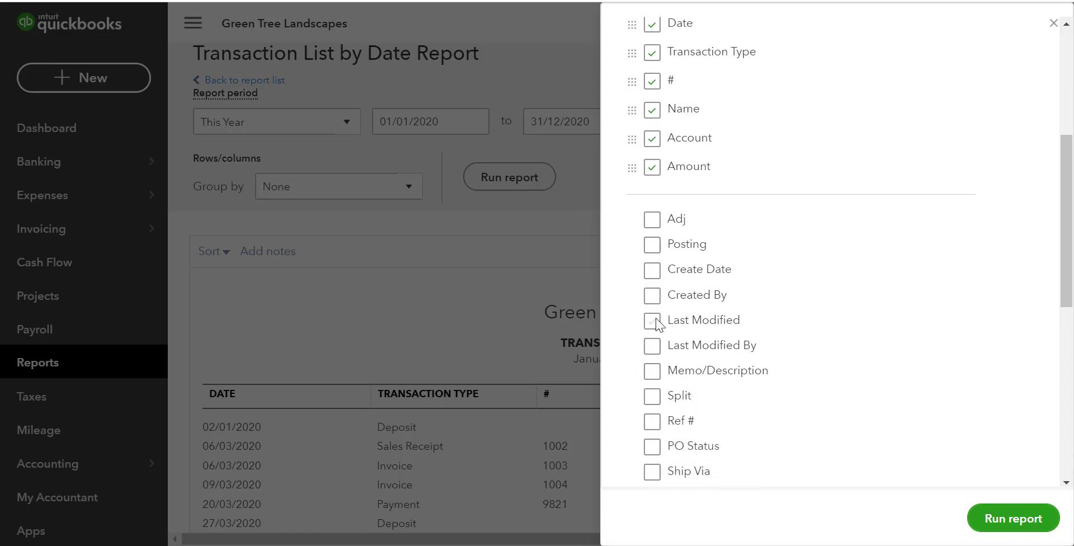
pyautogui.click(651, 320)
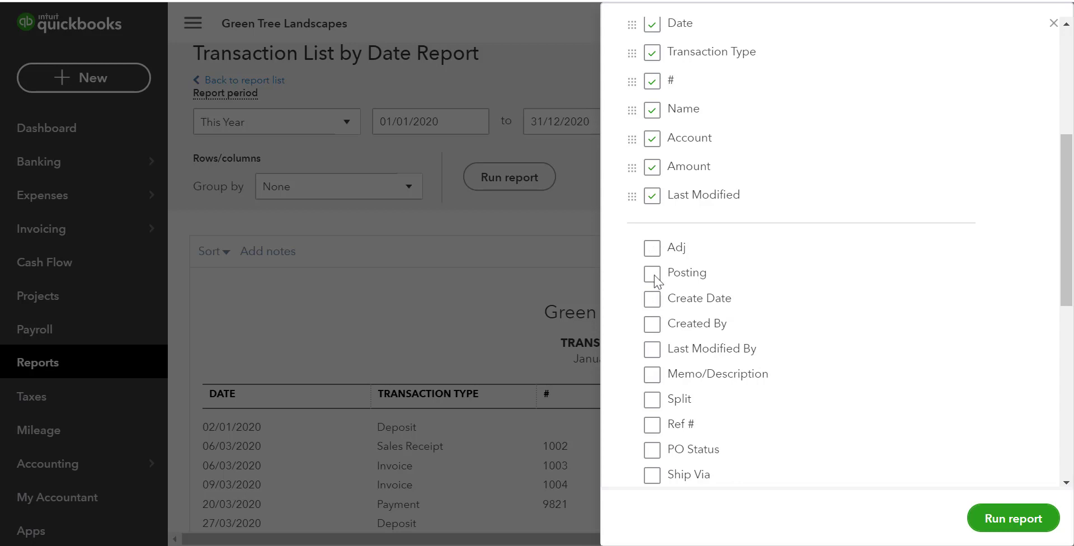
pyautogui.click(651, 194)
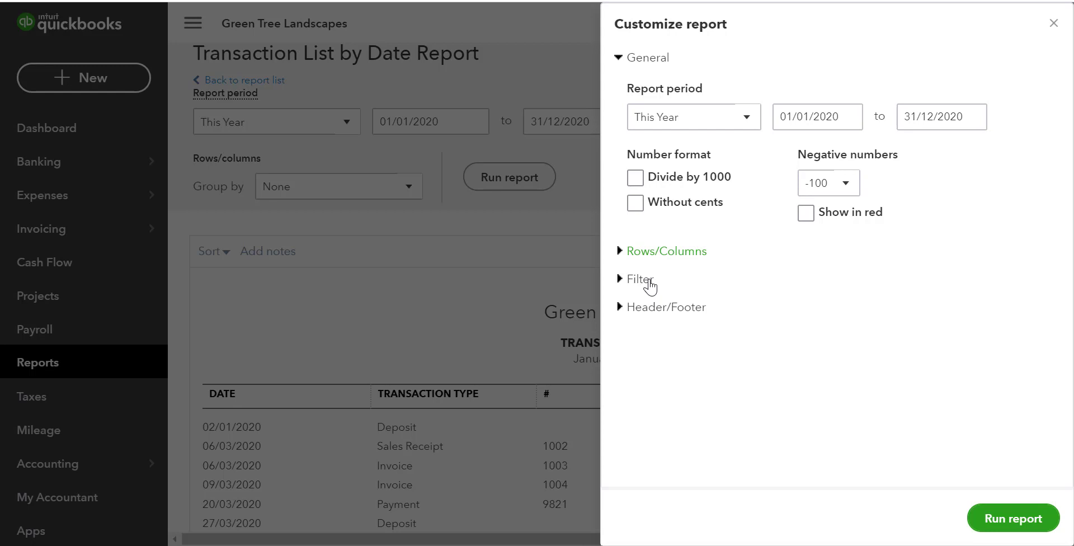
# Step: Enable a Transaction Type filter set to Invoice
pyautogui.click(639, 278)
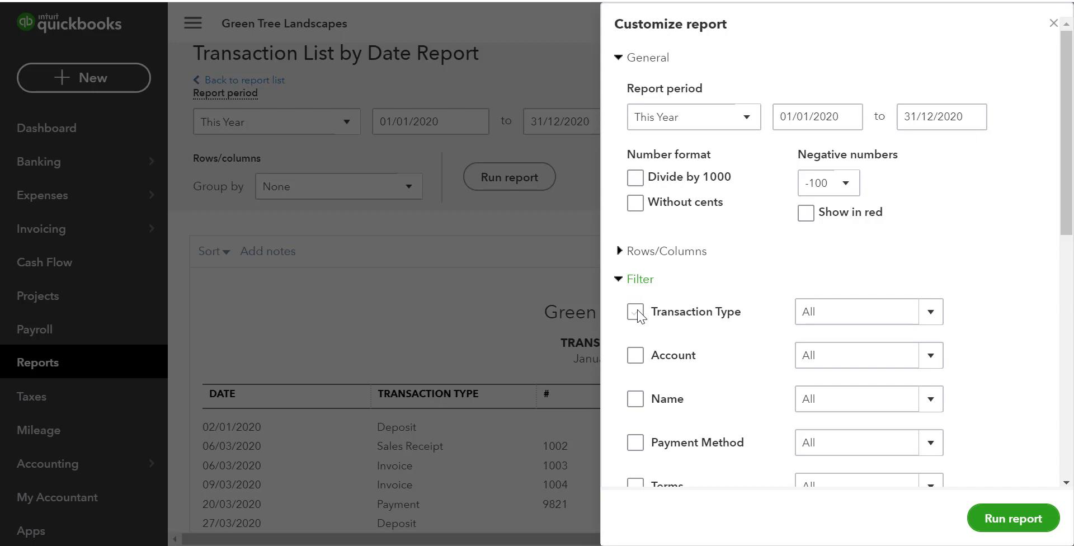
pyautogui.click(634, 312)
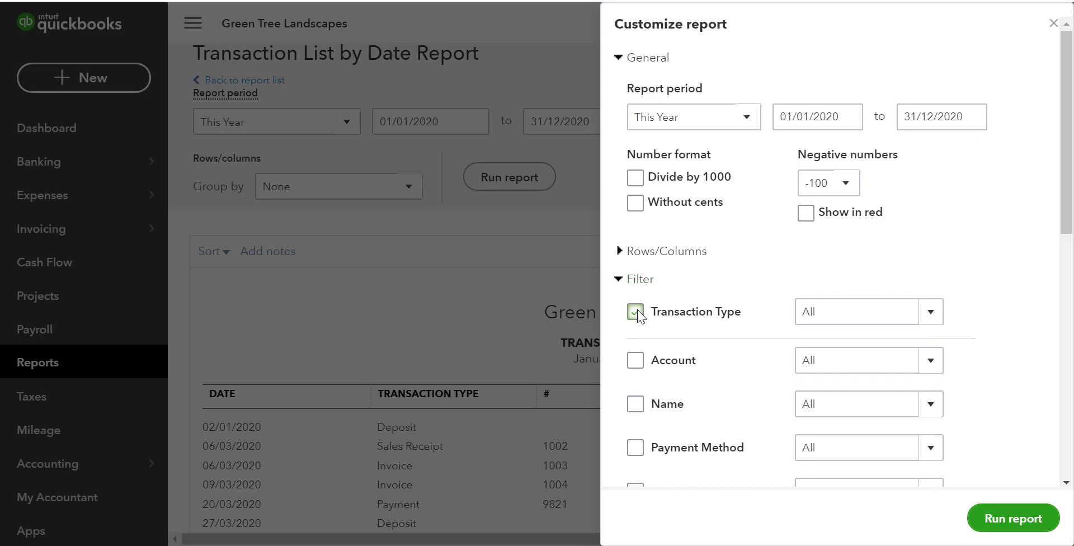
pyautogui.click(634, 312)
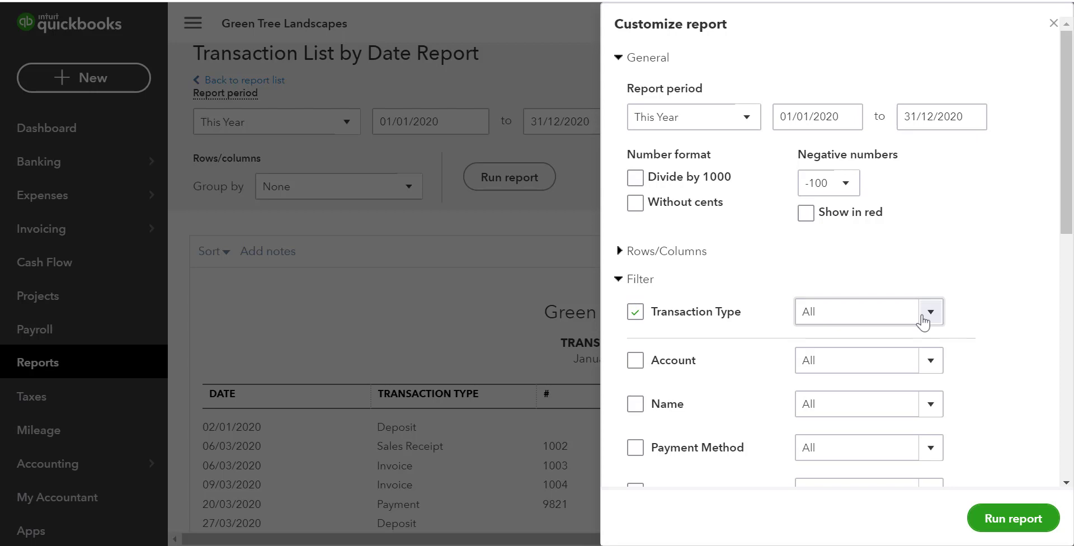
pyautogui.click(929, 311)
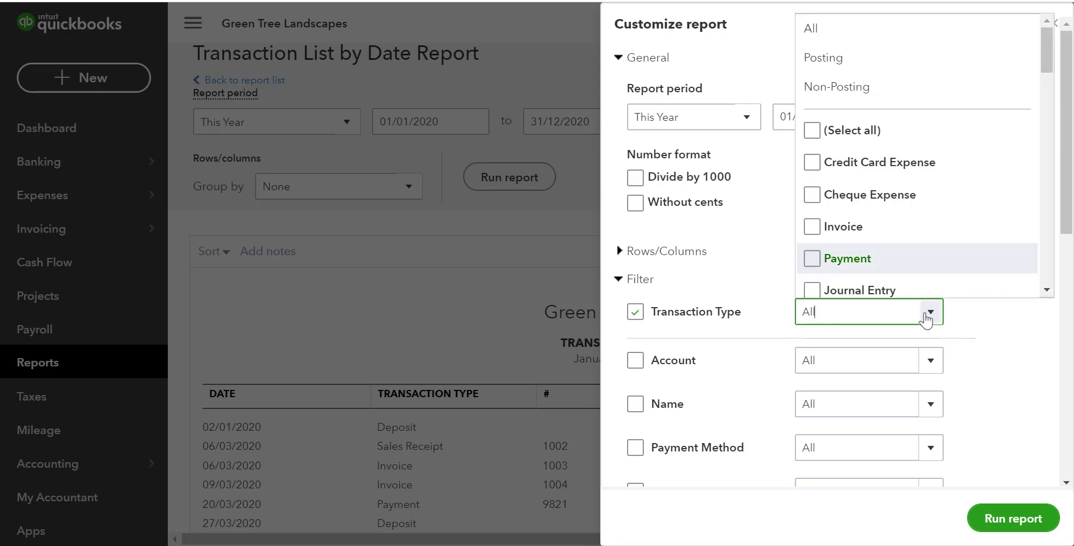
pyautogui.click(812, 226)
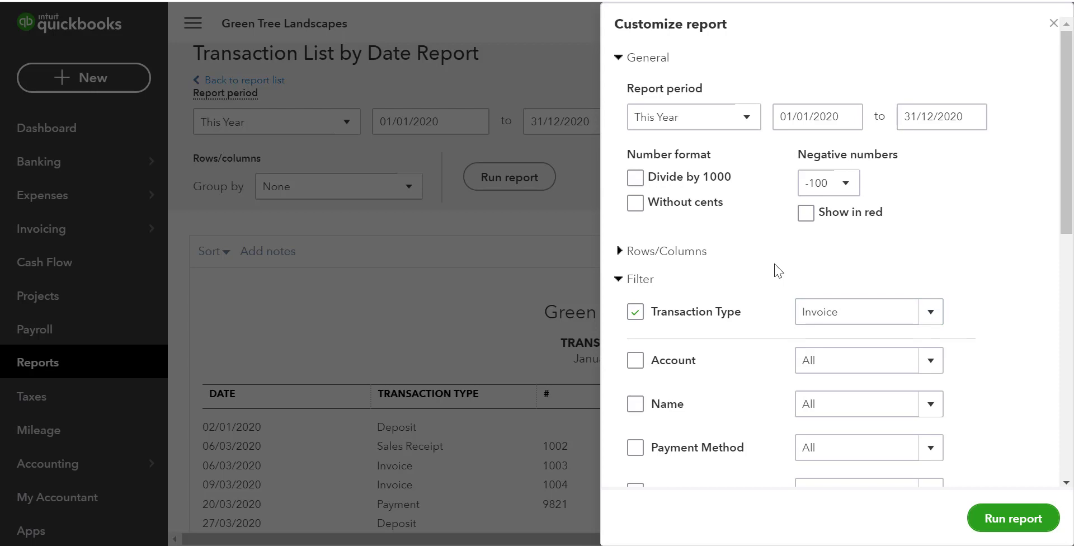
# Step: Add an A/R Paid filter set to Unpaid, then collapse the Filter section
pyautogui.scroll(-3)
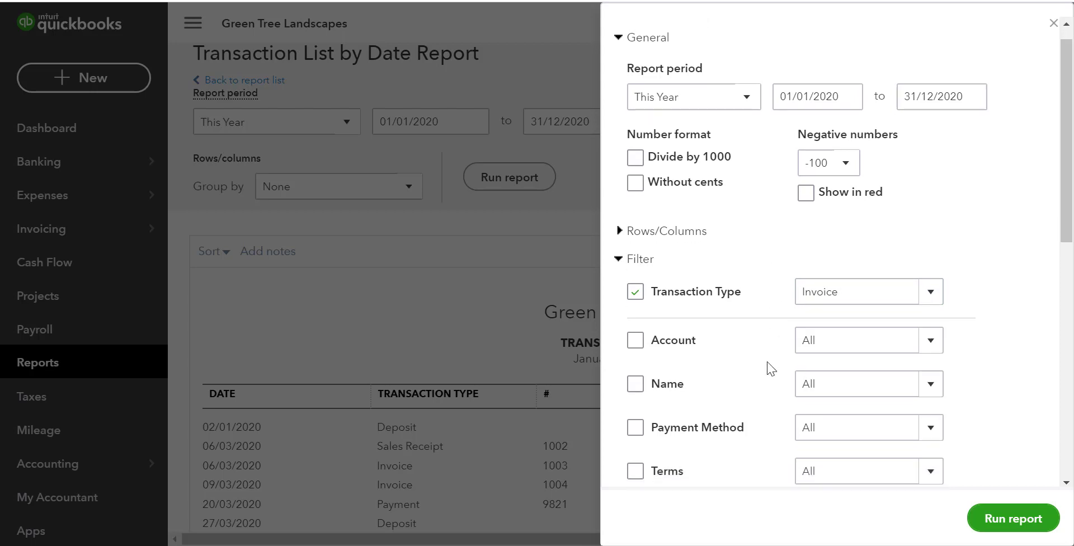
pyautogui.scroll(-3)
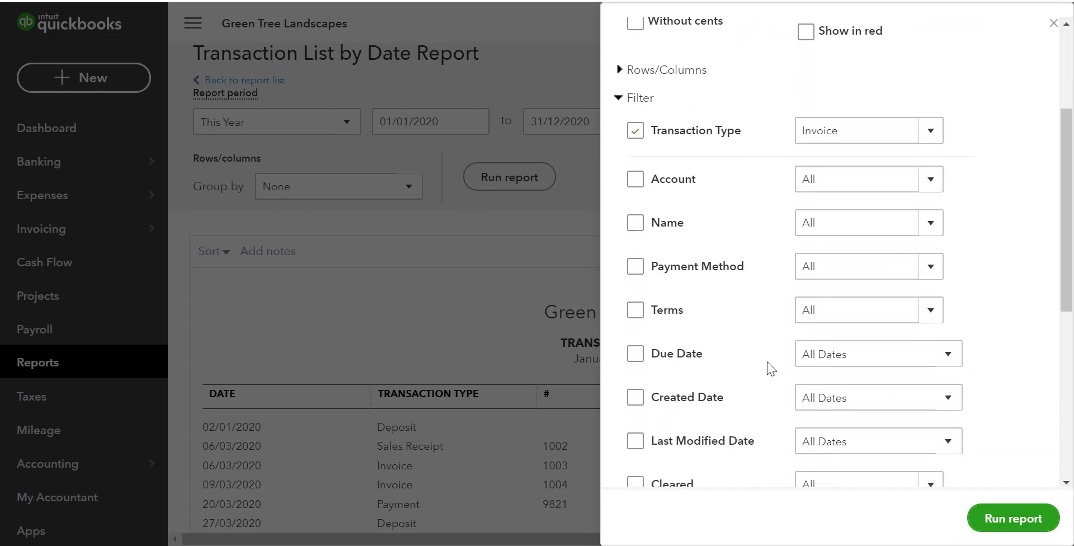
pyautogui.scroll(-3)
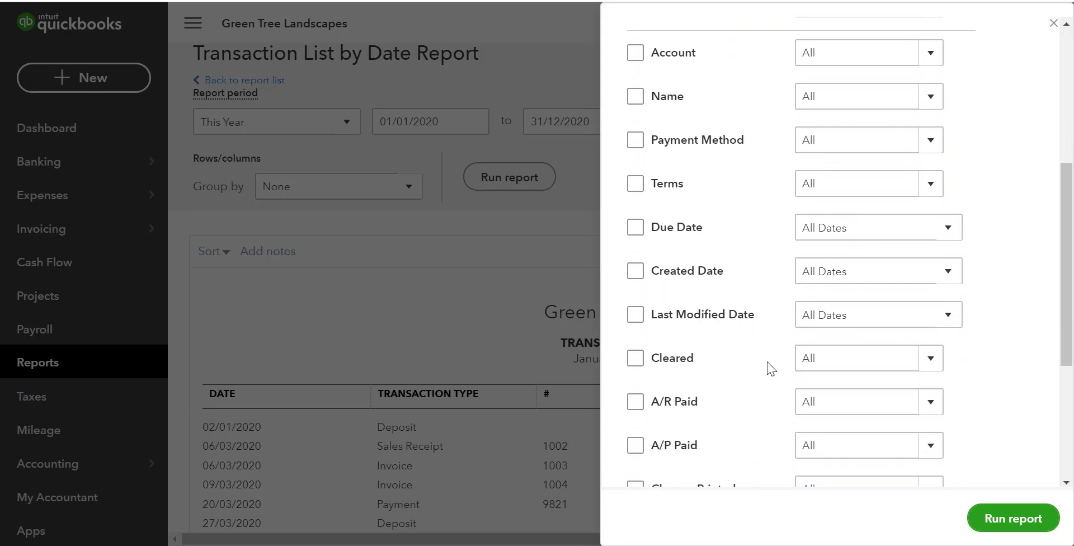
pyautogui.scroll(-3)
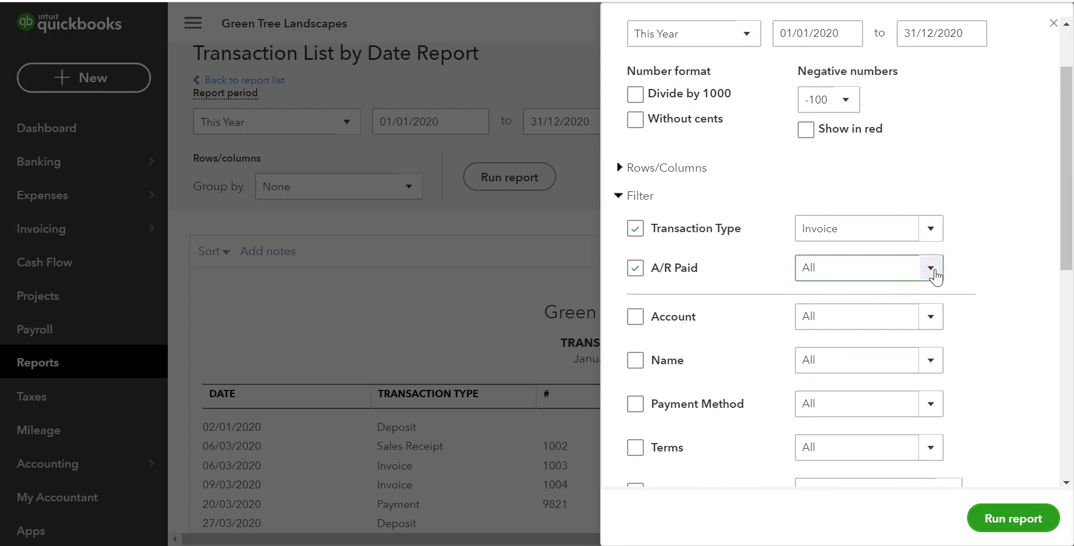
pyautogui.click(929, 267)
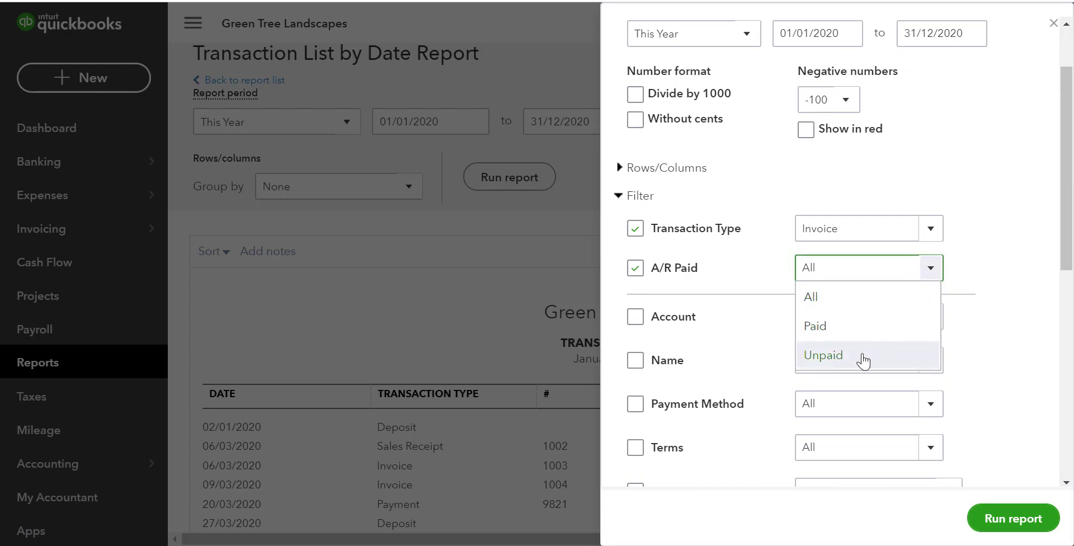
pyautogui.click(823, 355)
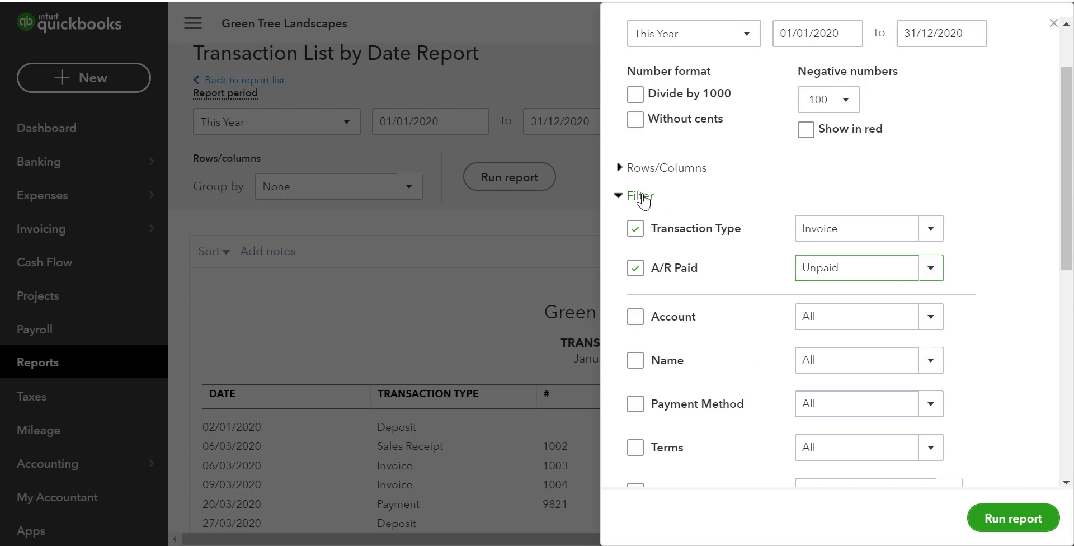
pyautogui.click(634, 196)
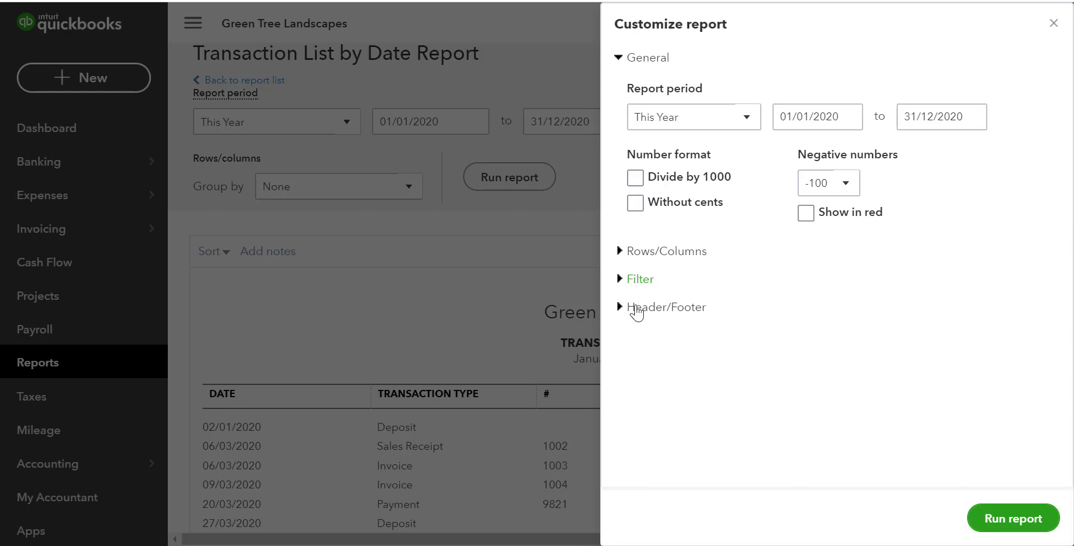
# Step: In Header/Footer, show the company logo and review the title, period and footer options
pyautogui.click(666, 306)
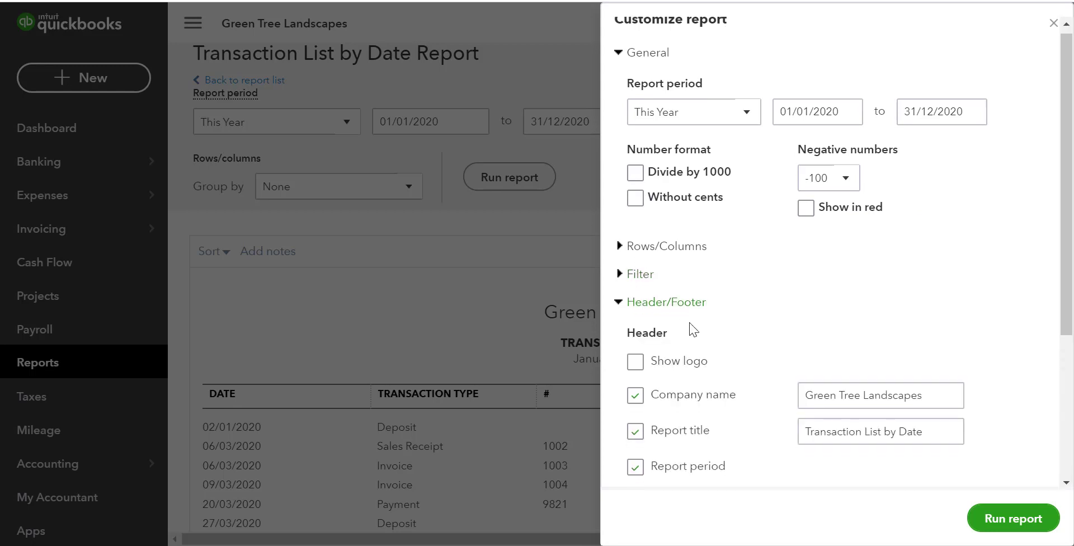
pyautogui.scroll(-3)
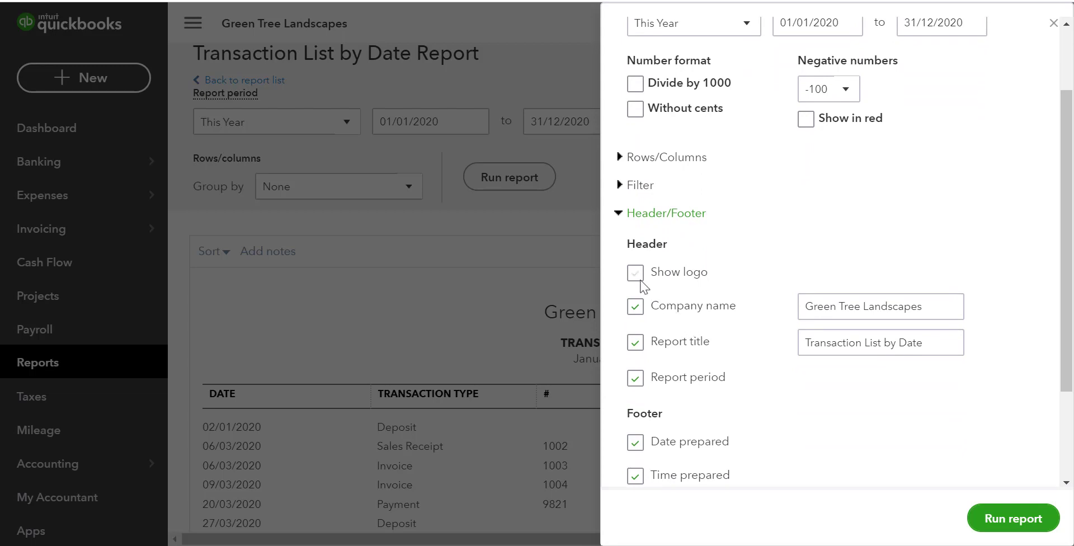
pyautogui.click(634, 272)
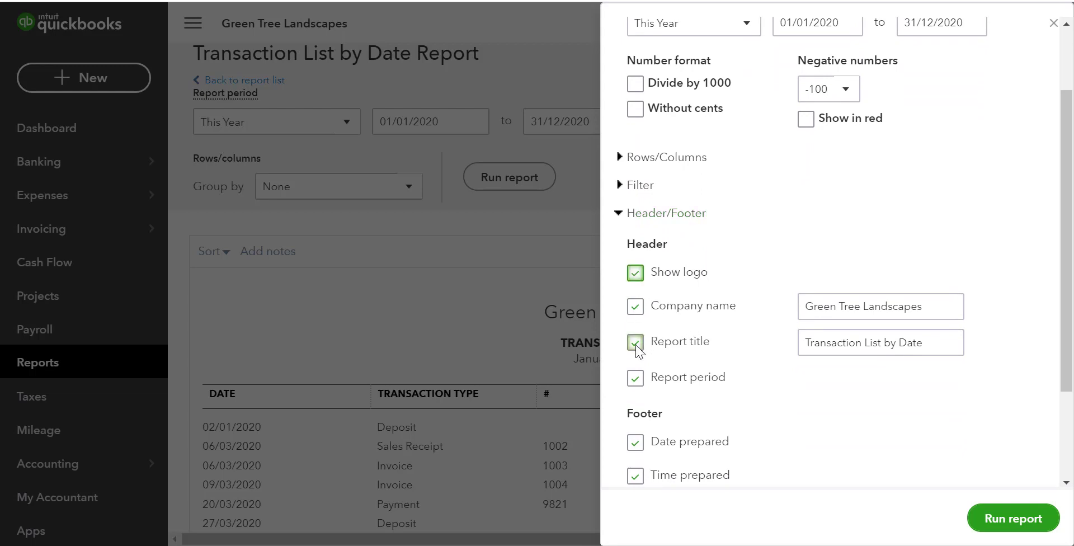
pyautogui.click(635, 341)
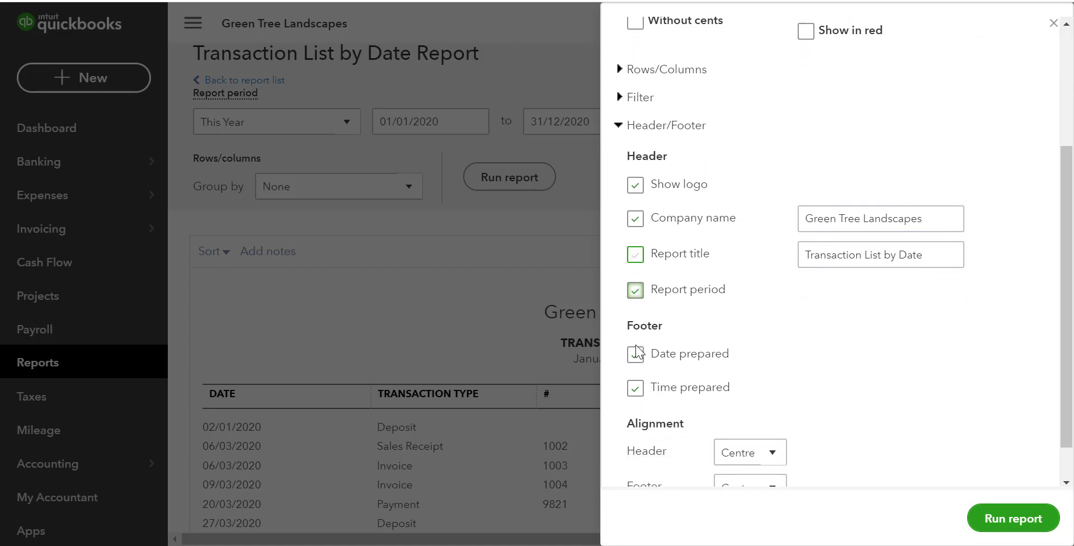
pyautogui.click(633, 354)
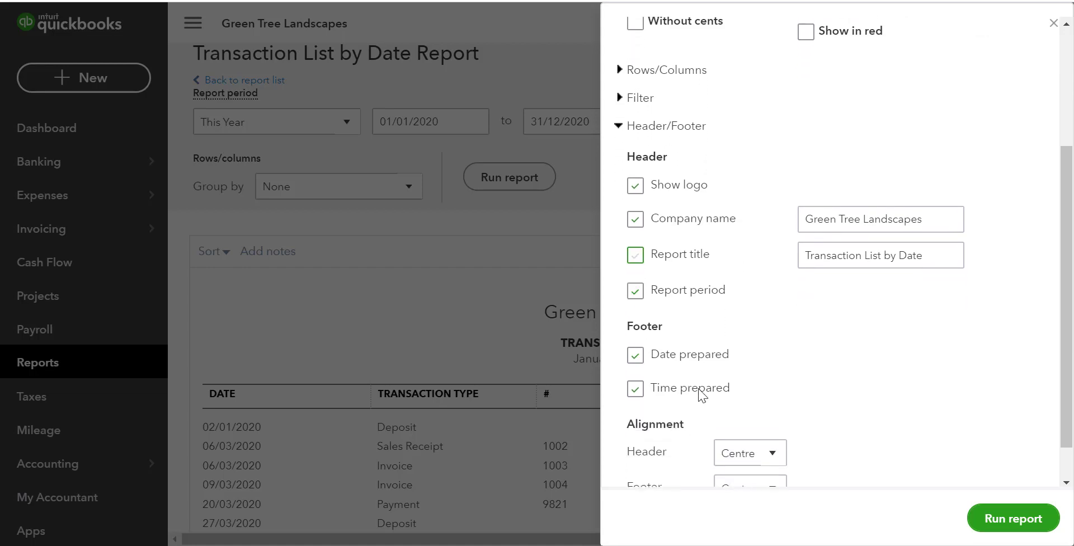
pyautogui.scroll(-3)
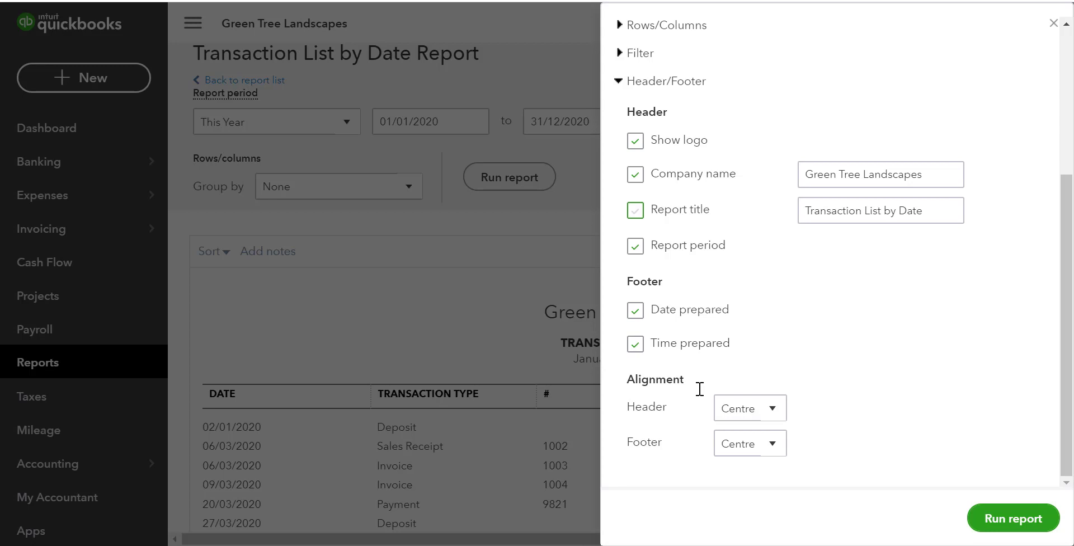
pyautogui.moveTo(700, 392)
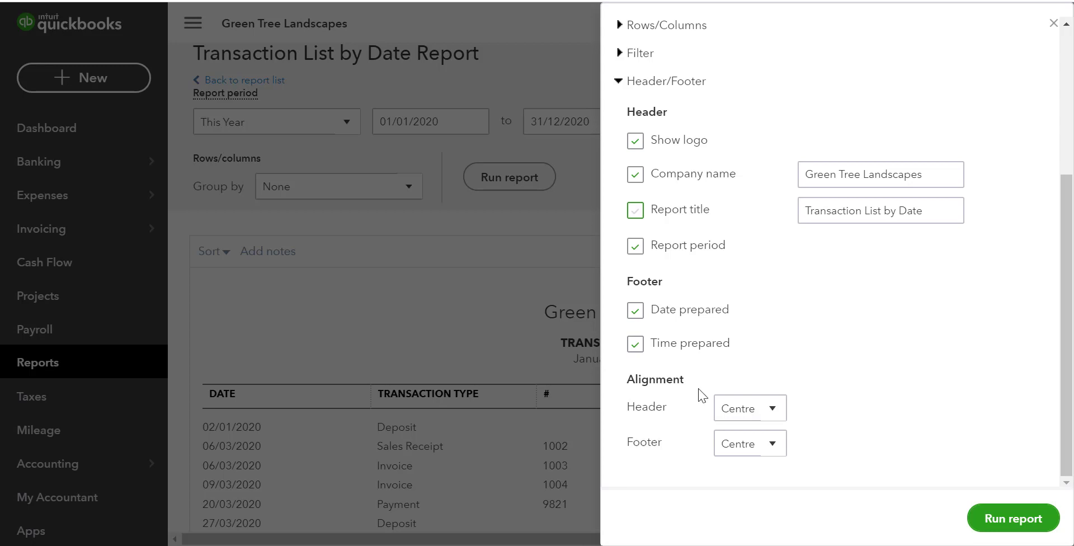